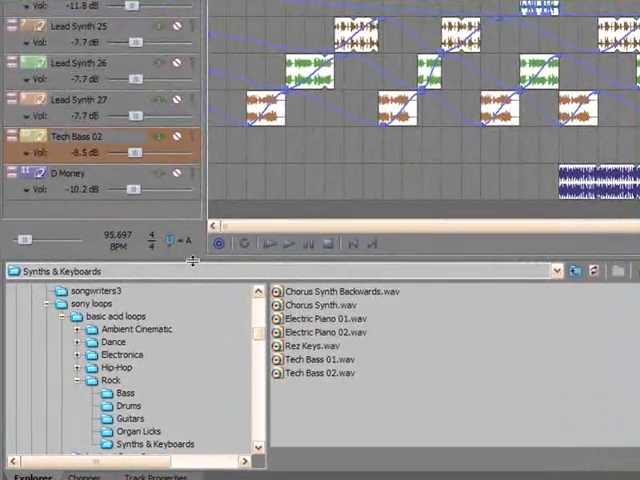
{"action": "mouse_move", "coordinate": [170, 240]}
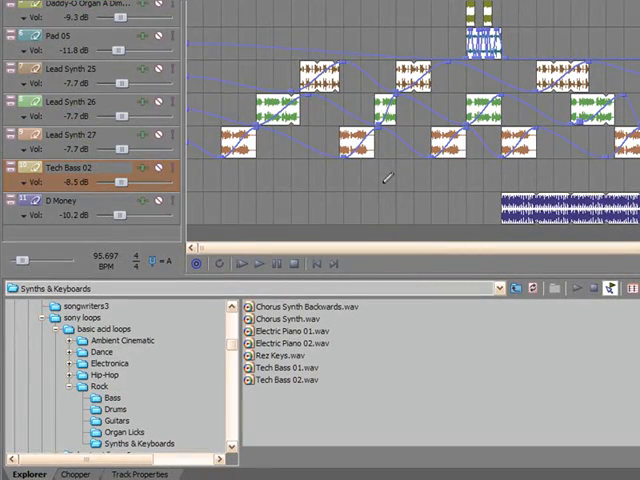
{"action": "mouse_move", "coordinate": [22, 268]}
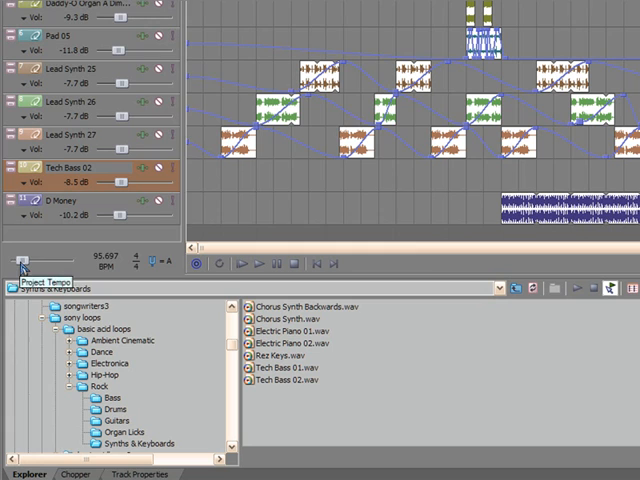
{"action": "mouse_move", "coordinate": [118, 270]}
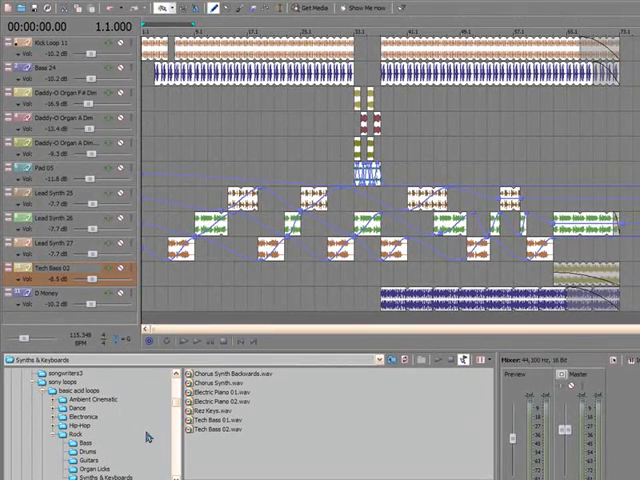
- Render the song as MP3 named 'basic dance track 175bpm in g' and save it
{"action": "left_click", "coordinate": [14, 6]}
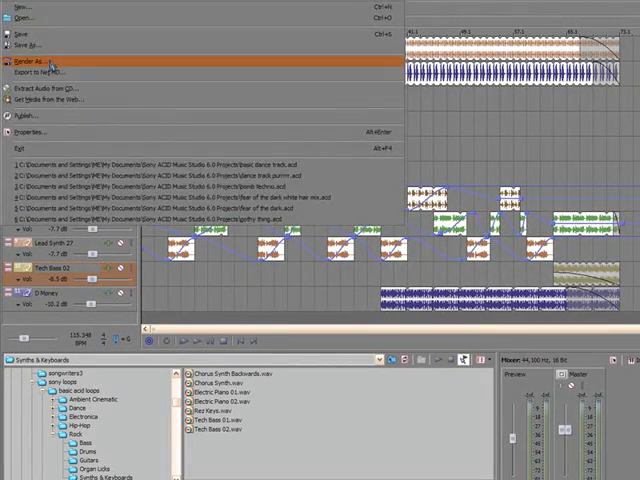
{"action": "left_click", "coordinate": [42, 60]}
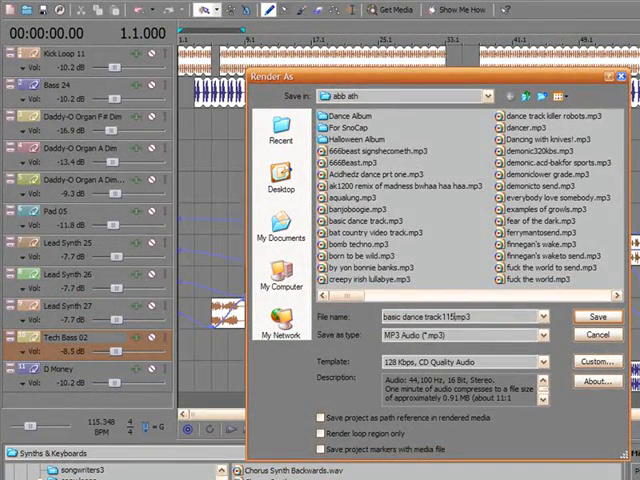
{"action": "type", "text": "bpm in g"}
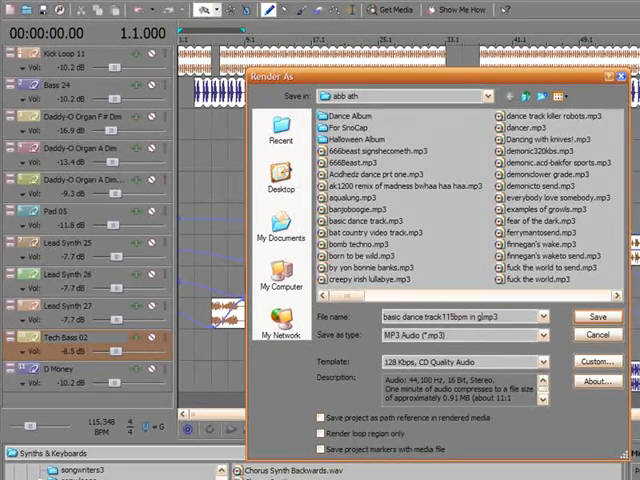
{"action": "left_click", "coordinate": [596, 316]}
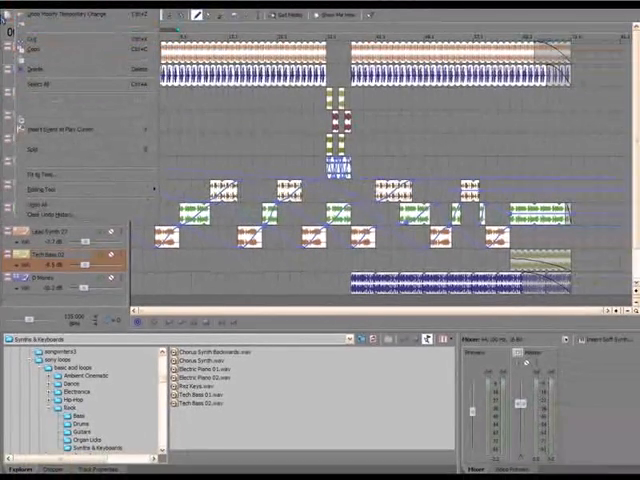
- Start a second MP3 render via Render As and edit its file name for 128 bpm
{"action": "left_click", "coordinate": [16, 18]}
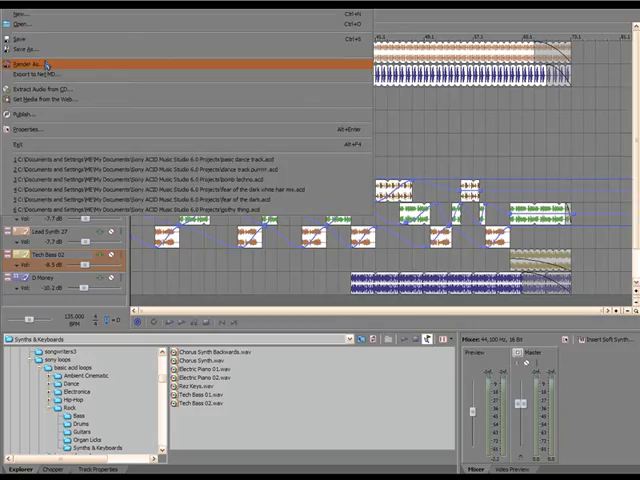
{"action": "left_click", "coordinate": [44, 60]}
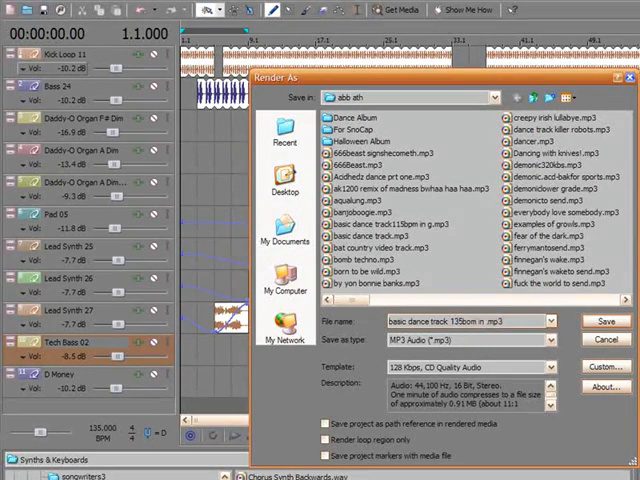
{"action": "left_click", "coordinate": [606, 320]}
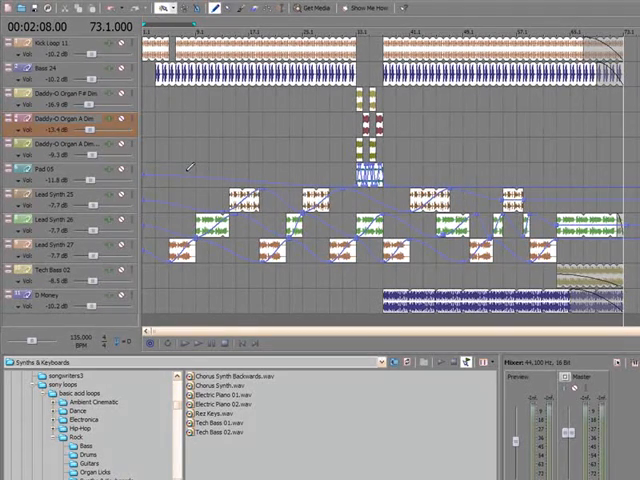
{"action": "mouse_move", "coordinate": [412, 108]}
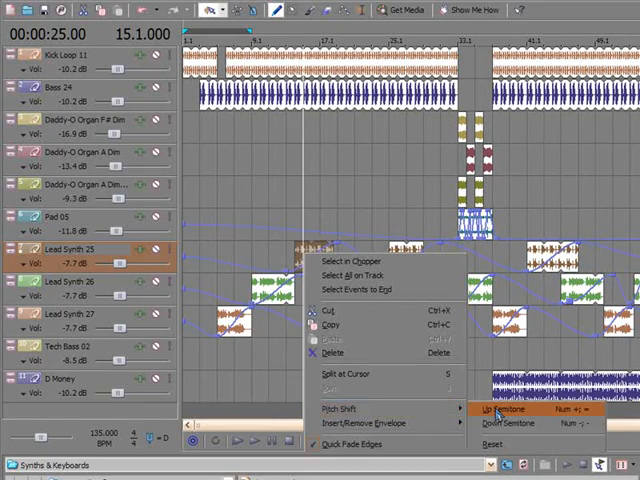
- Pitch one Lead Synth 25 event up a semitone and another down a semitone
{"action": "left_click", "coordinate": [492, 410]}
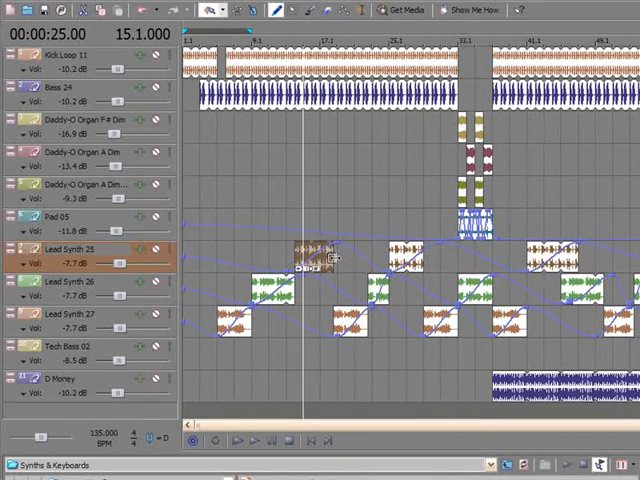
{"action": "right_click", "coordinate": [320, 260]}
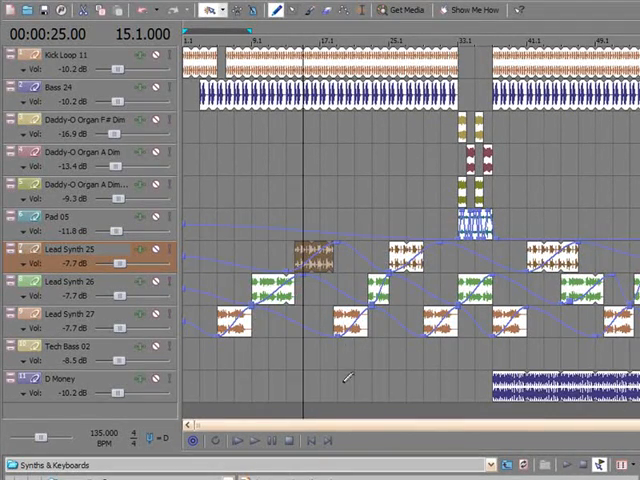
{"action": "mouse_move", "coordinate": [350, 258]}
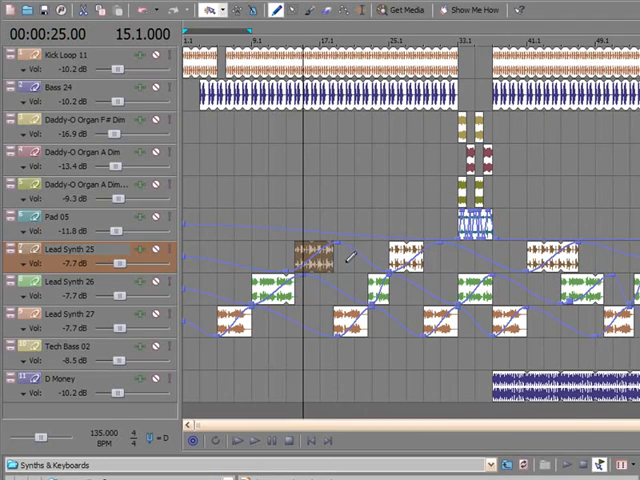
{"action": "right_click", "coordinate": [340, 258]}
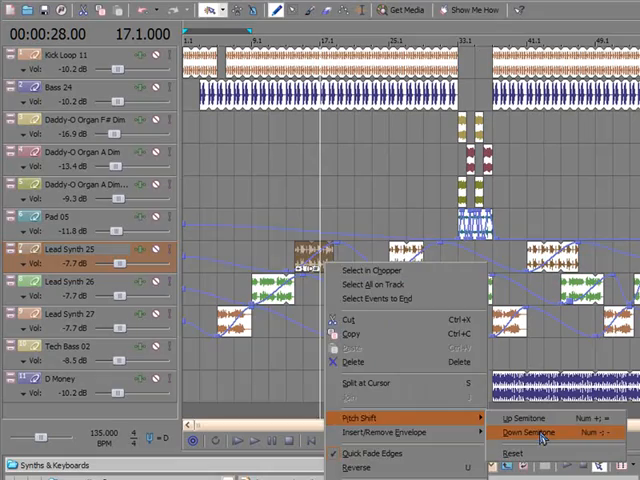
{"action": "left_click", "coordinate": [536, 432]}
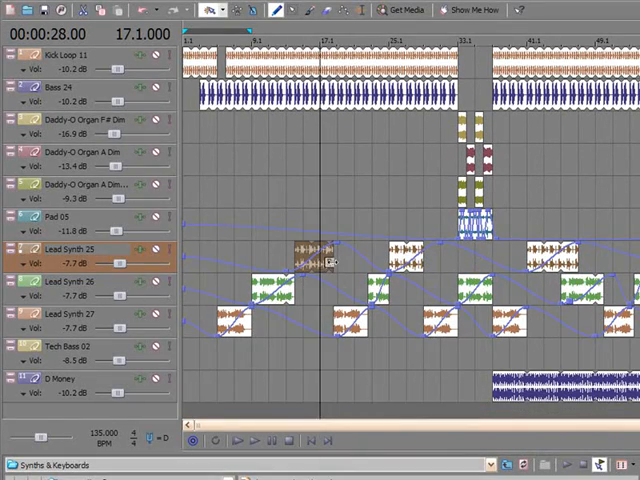